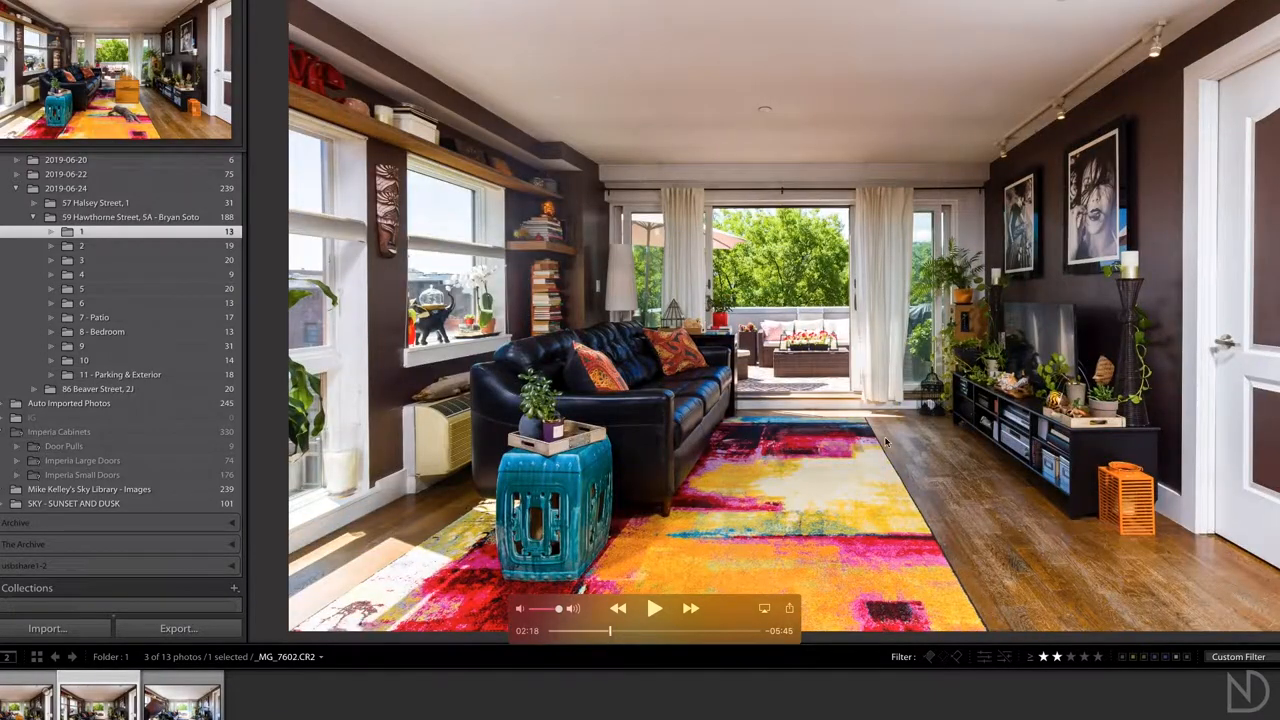
{"action": "mouse_move", "coordinate": [630, 620]}
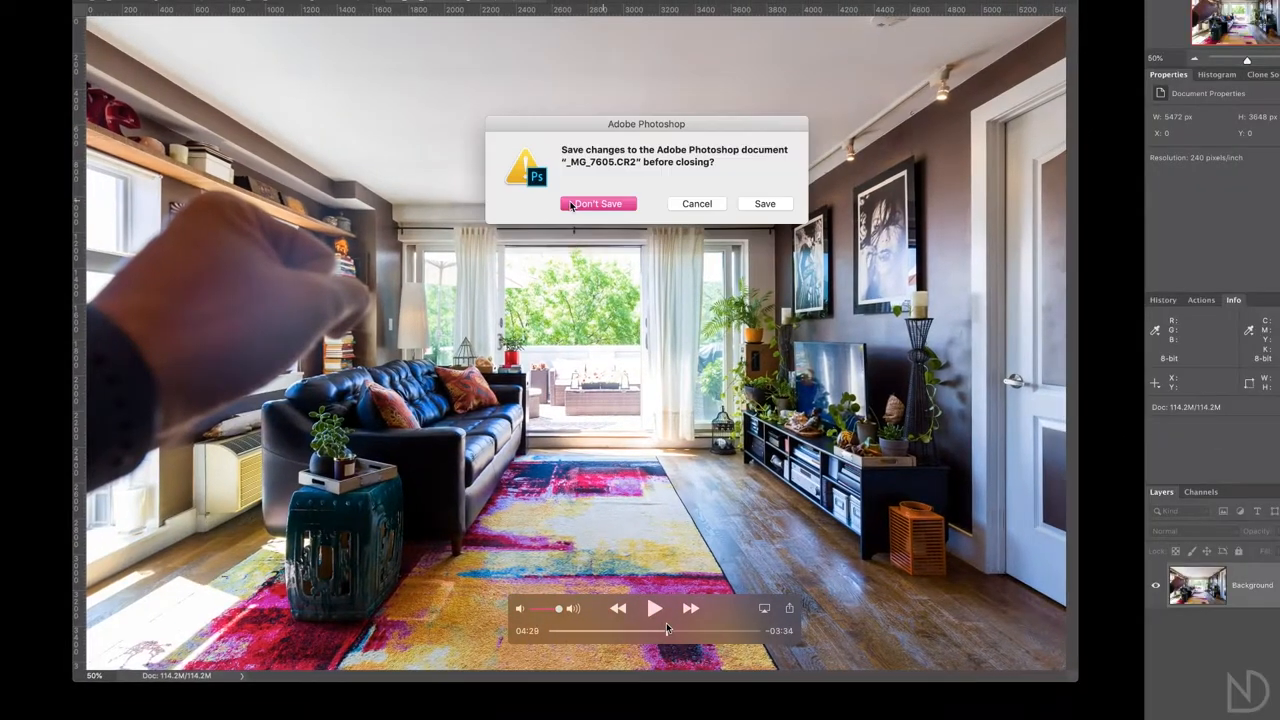
Close _MG_7605.CR2 and discard its unsaved changes with Don't Save.
{"action": "left_click", "coordinate": [598, 203]}
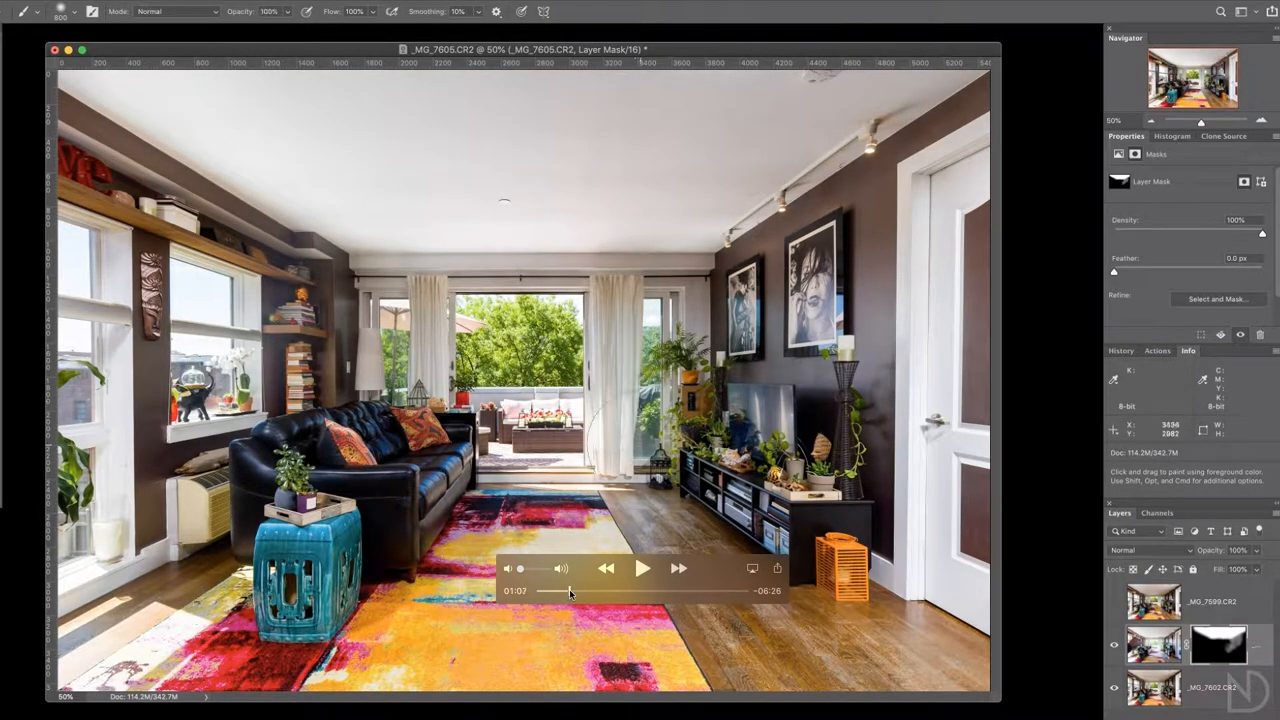
Mask the _MG_7599.CR2 cat exposure so the cat shows only on the rug.
{"action": "left_click", "coordinate": [643, 568]}
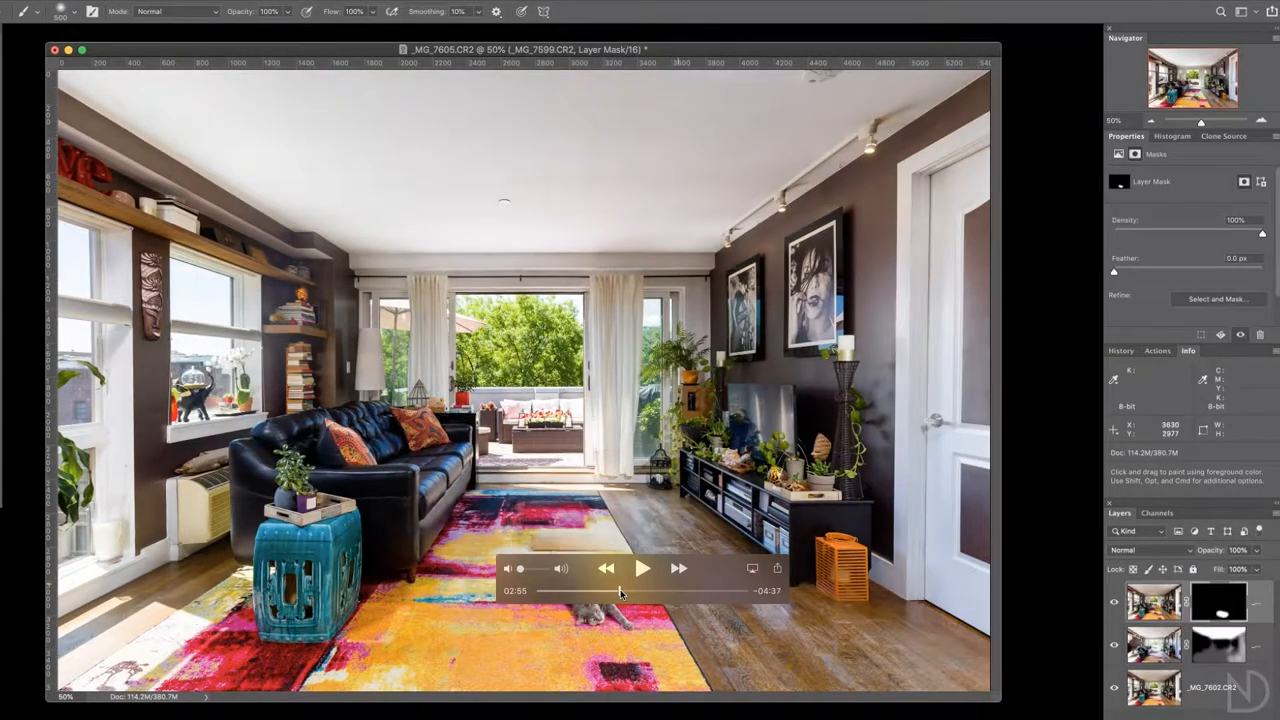
{"action": "left_click", "coordinate": [643, 568]}
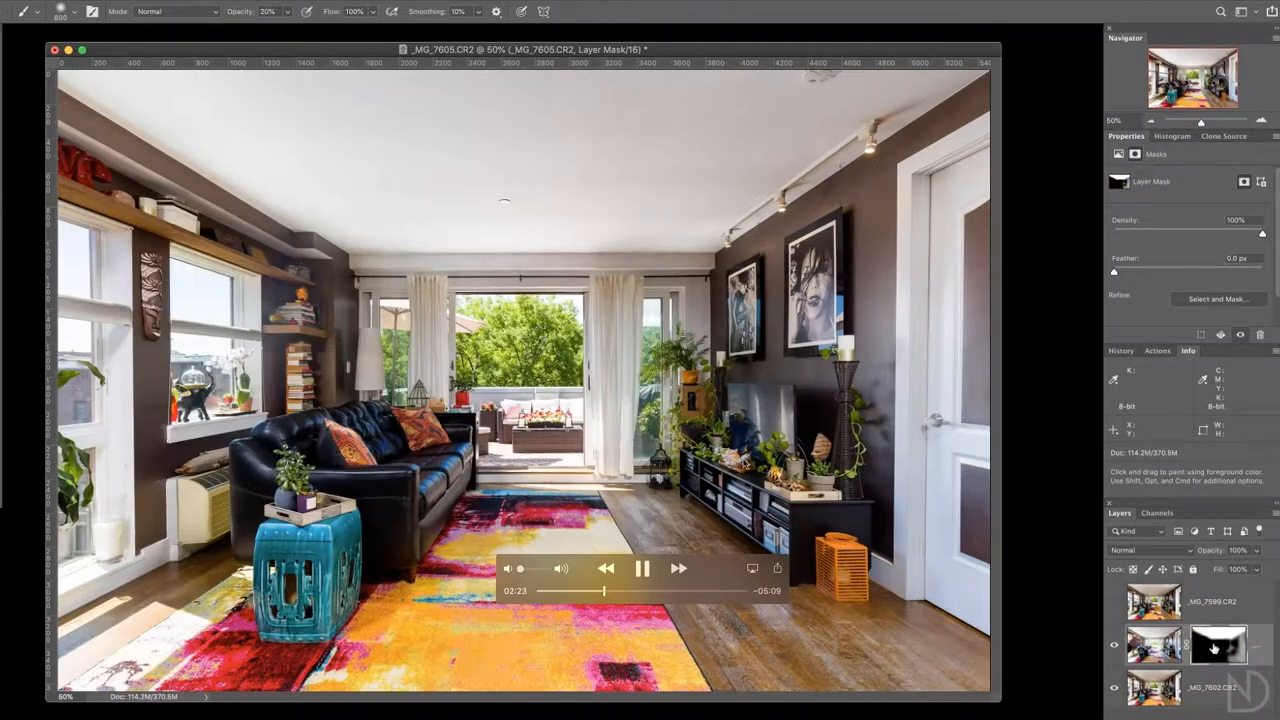
{"action": "left_click", "coordinate": [642, 568]}
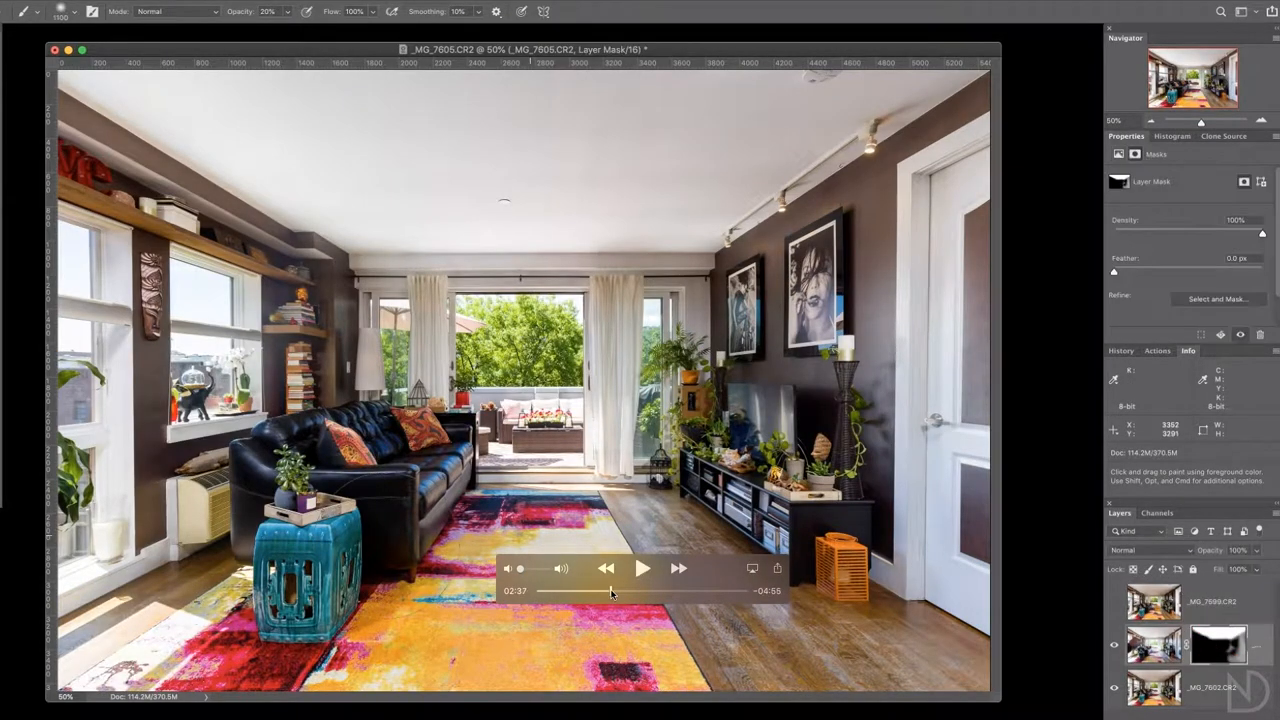
{"action": "left_click", "coordinate": [642, 568]}
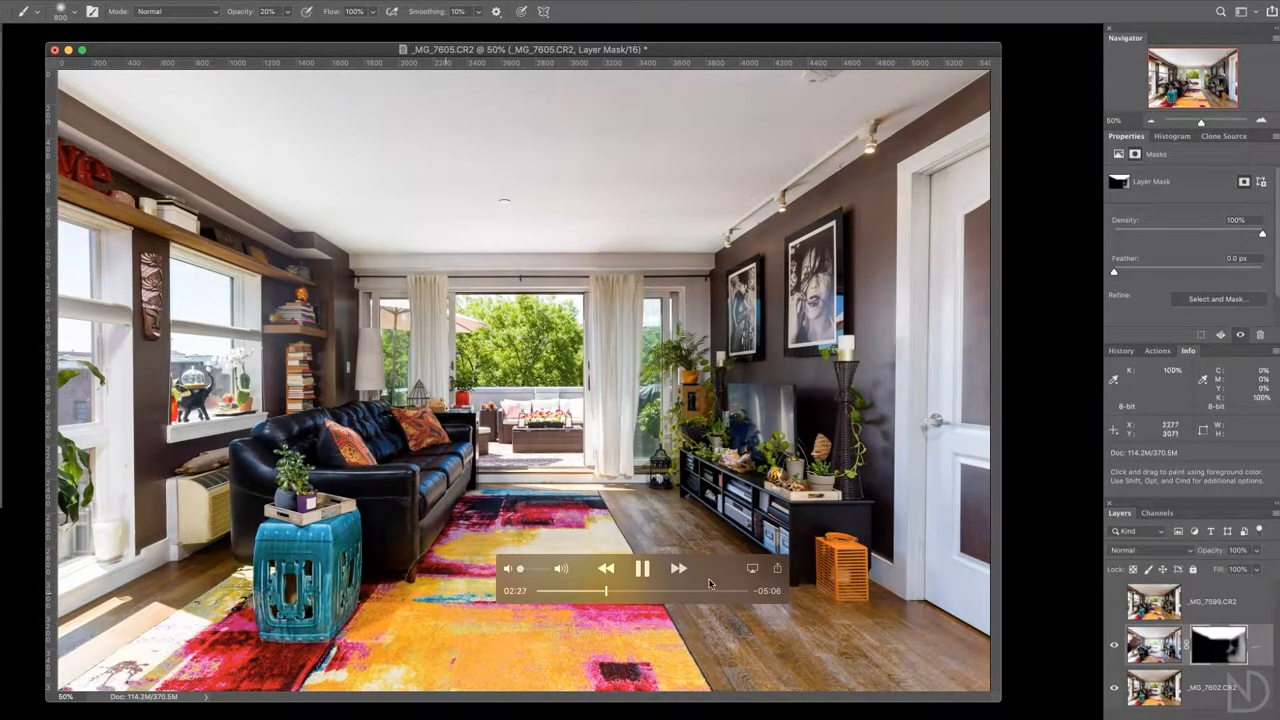
{"action": "left_click", "coordinate": [643, 568]}
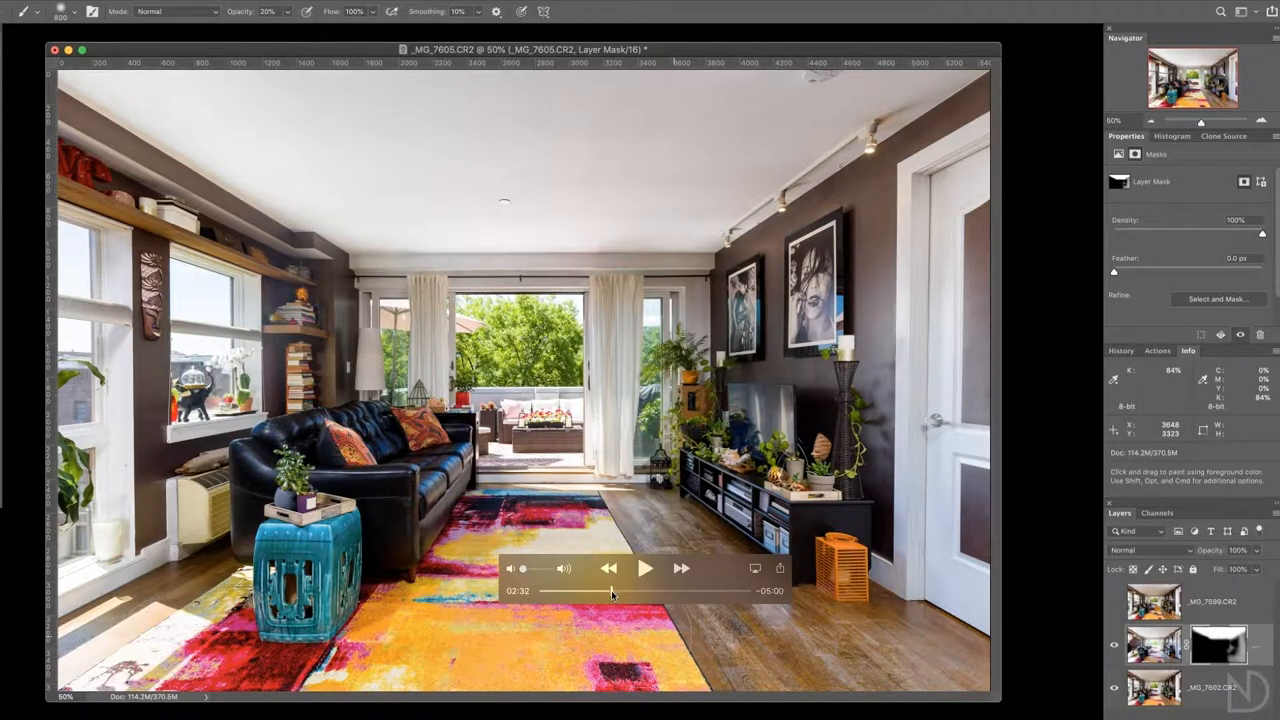
{"action": "left_click", "coordinate": [645, 568]}
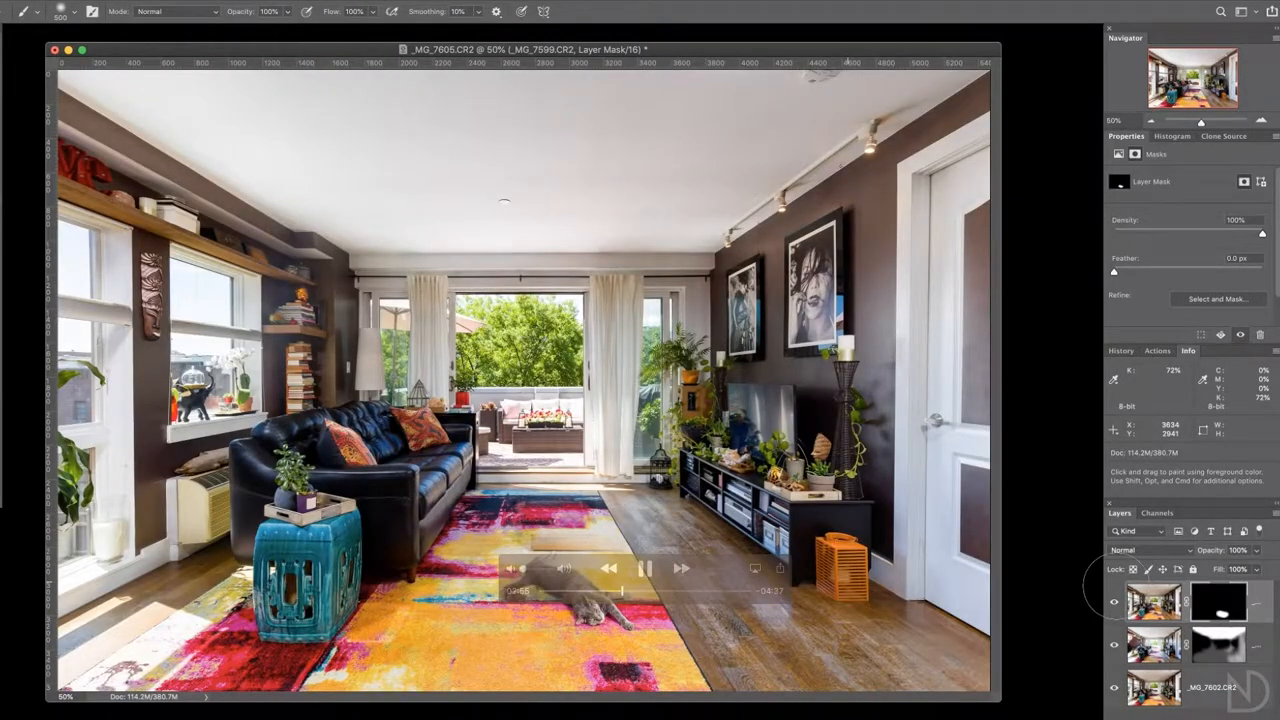
{"action": "left_click", "coordinate": [58, 11]}
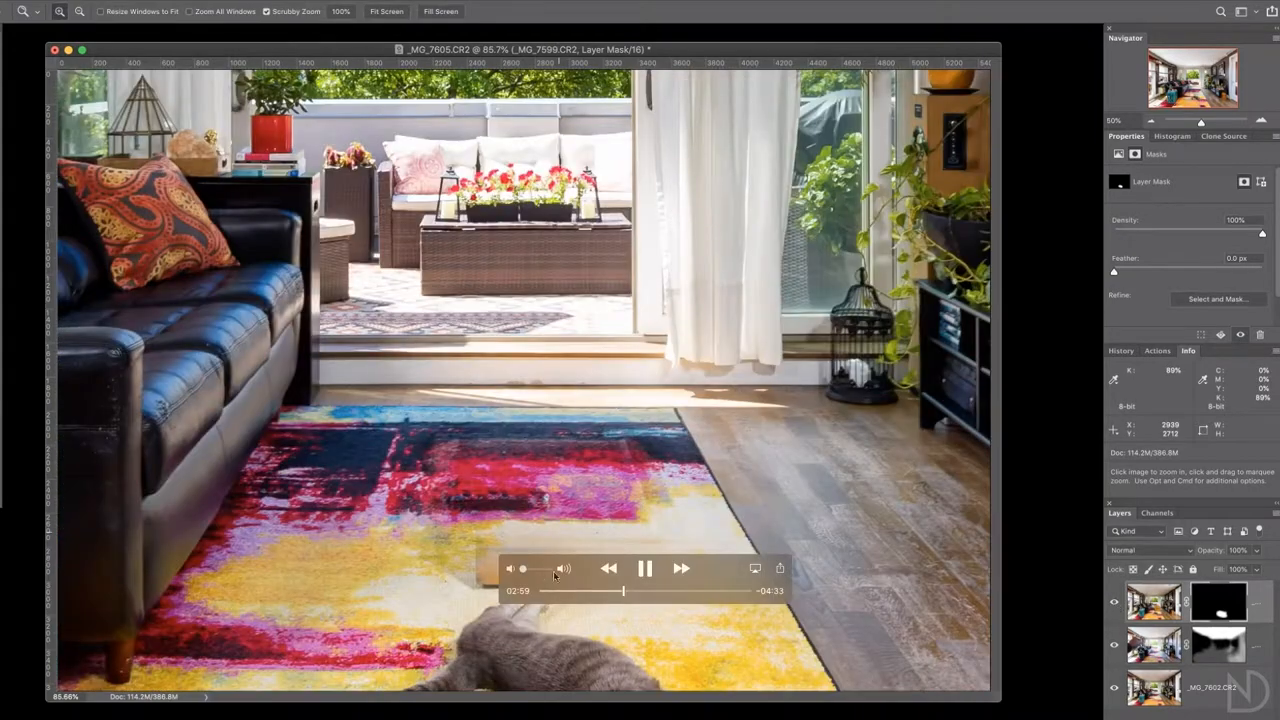